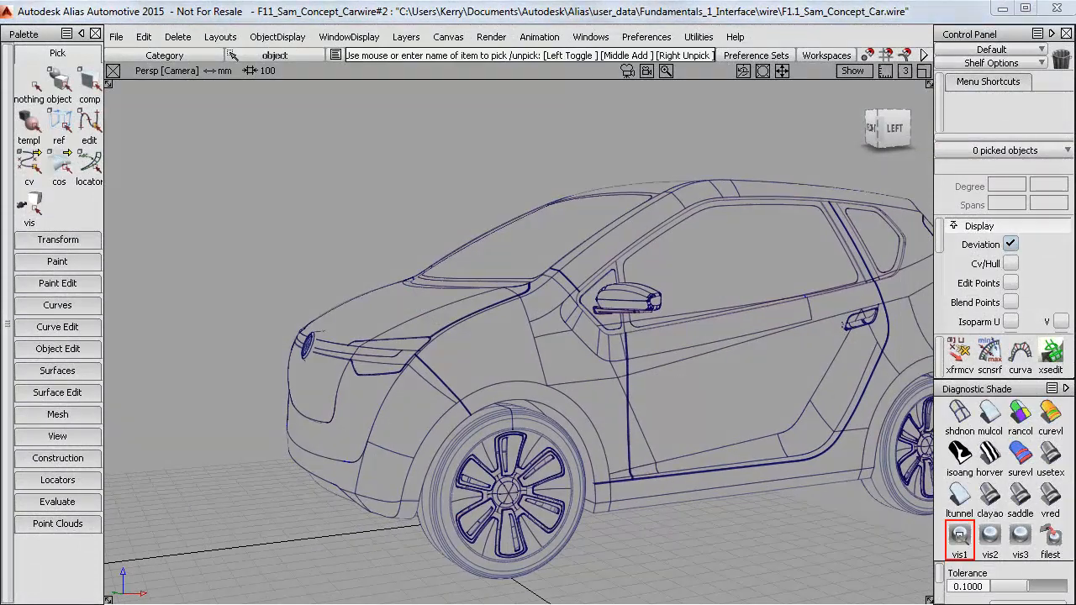
- Shade the concept car with Diagnostic Shade and tumble the camera to view its rear
left_click(962, 542)
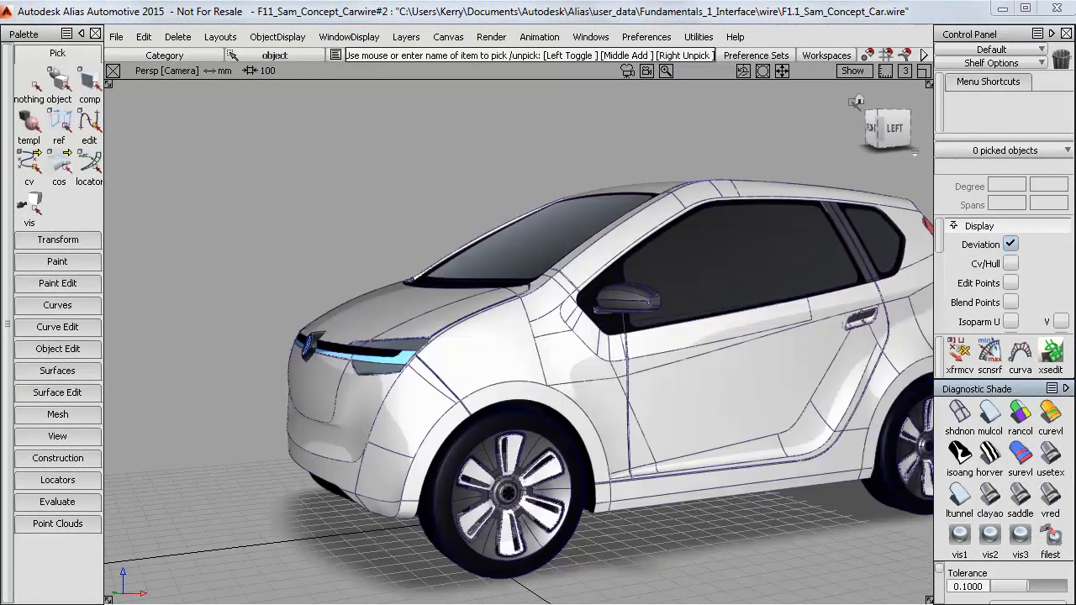
left_click(852, 69)
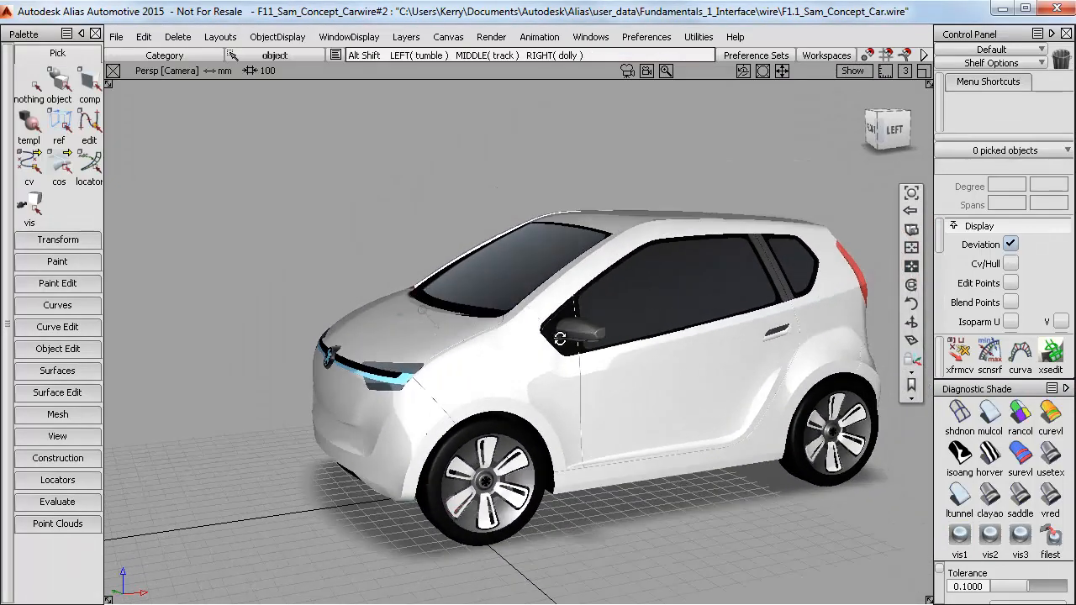
left_click_drag(559, 338, 405, 380)
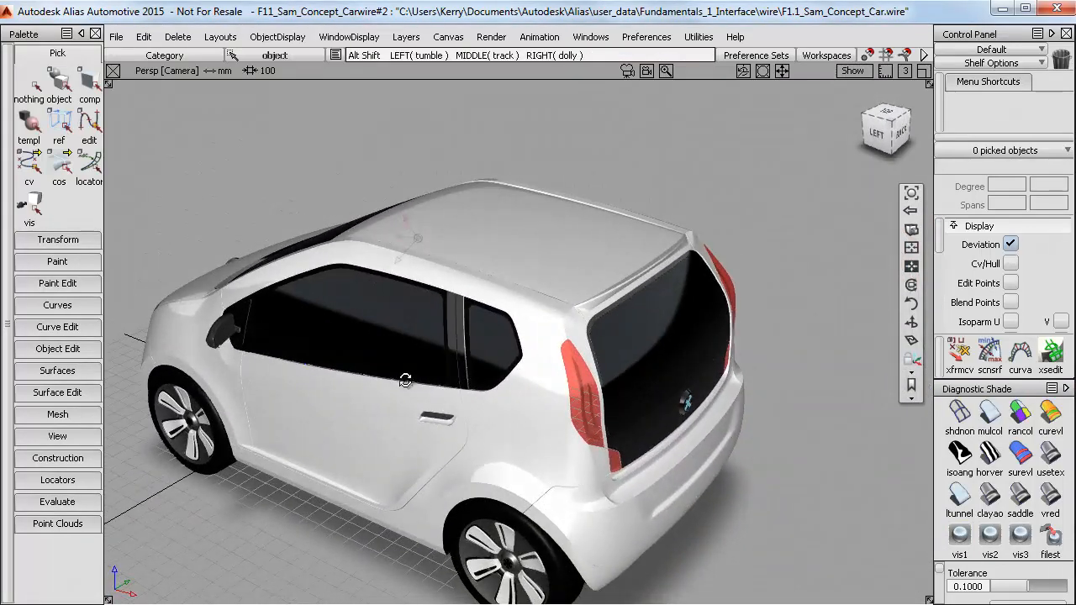
left_click_drag(405, 381, 553, 438)
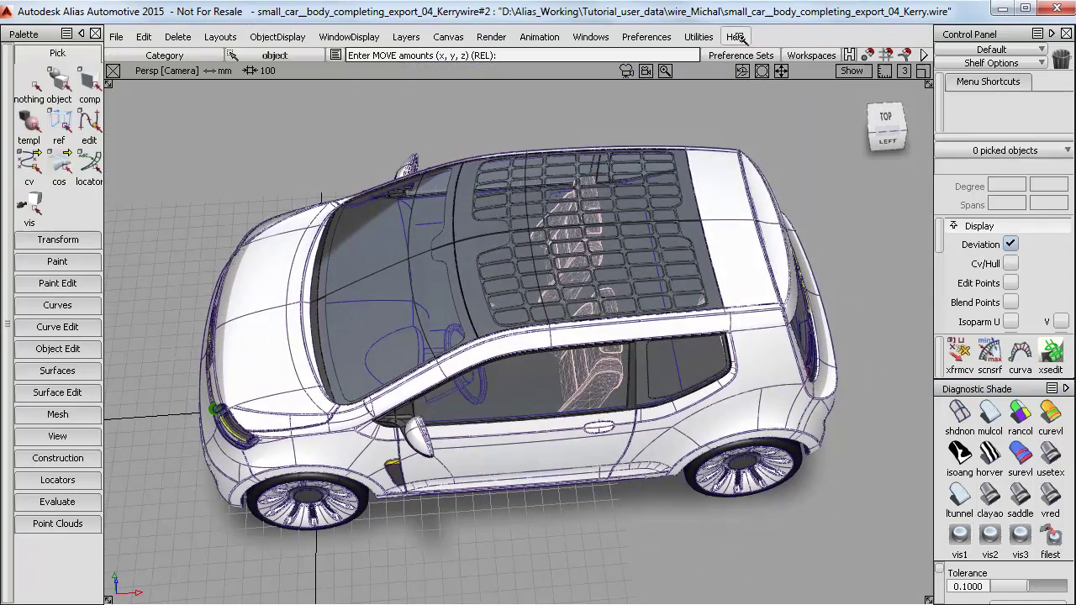
- Choose Essential Skills from the Help menu
left_click(735, 36)
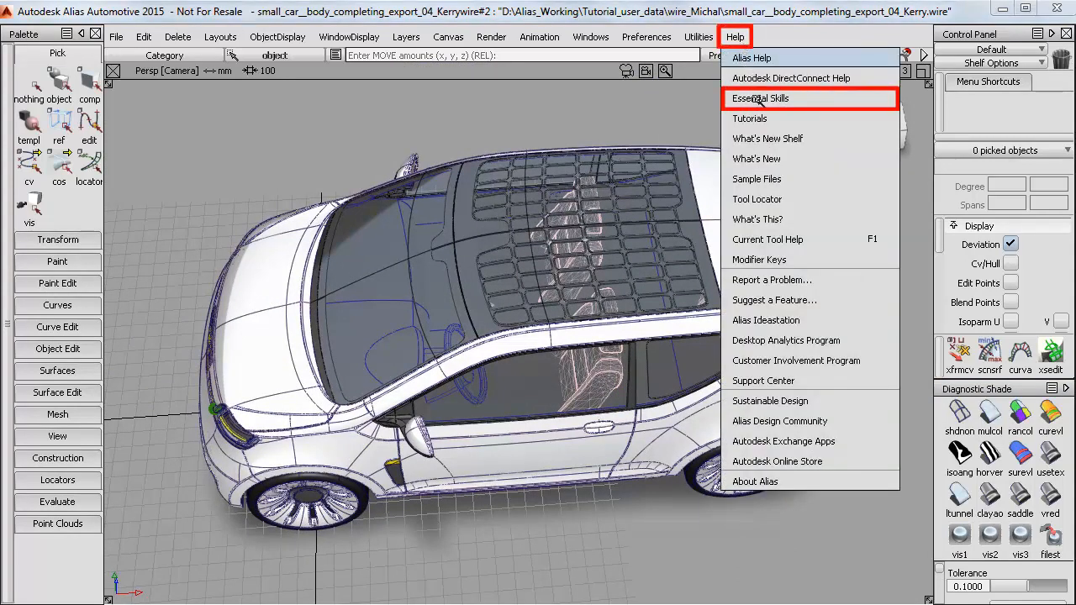
left_click(760, 98)
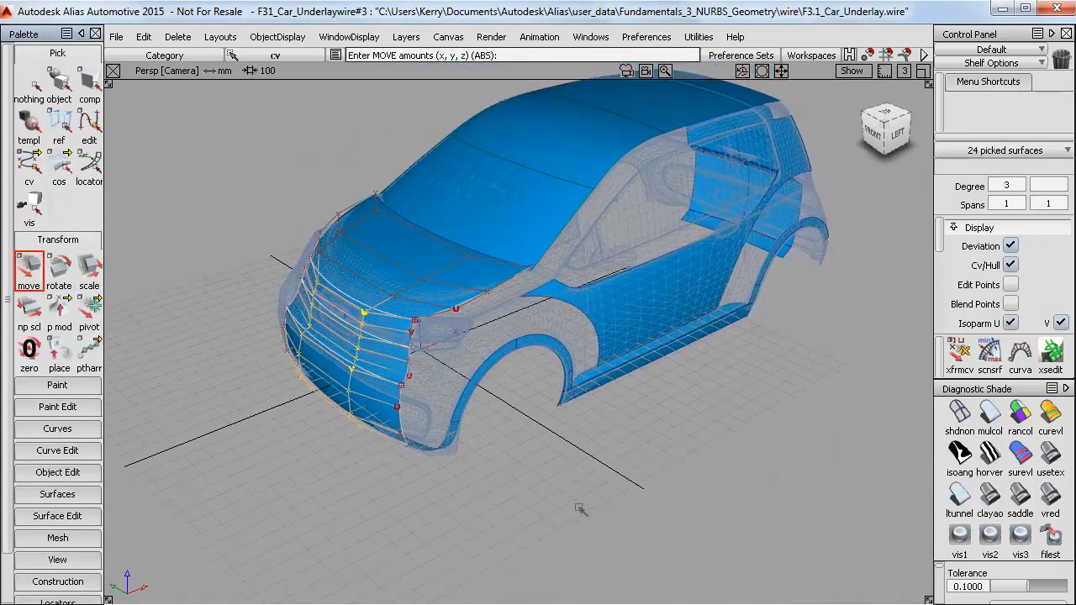
- Drag the picked front-end CVs about 45.8 along X
left_click_drag(580, 509, 597, 492)
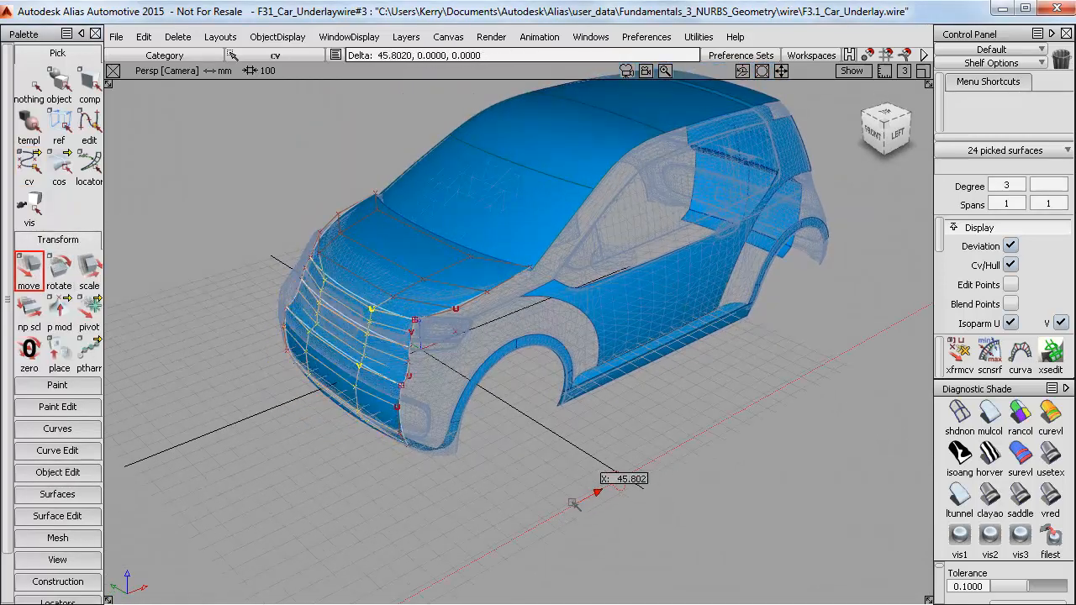